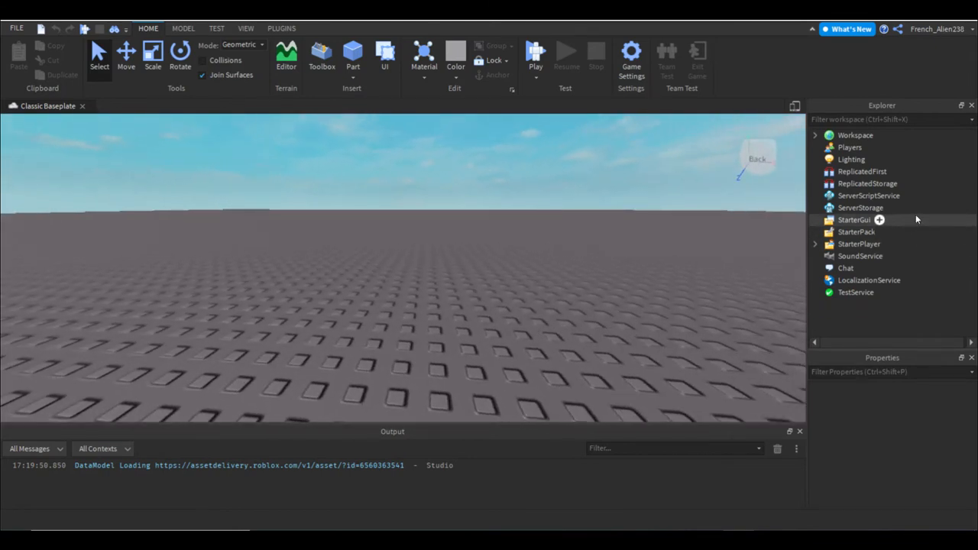
Step: Insert a ScreenGui under StarterGui and rename it ButtonGUI
left_click(868, 196)
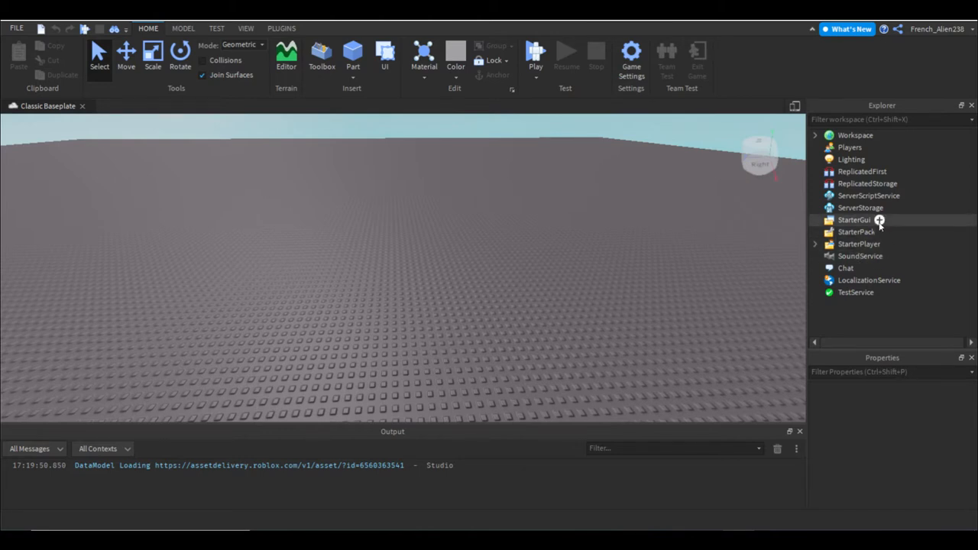
left_click(881, 220)
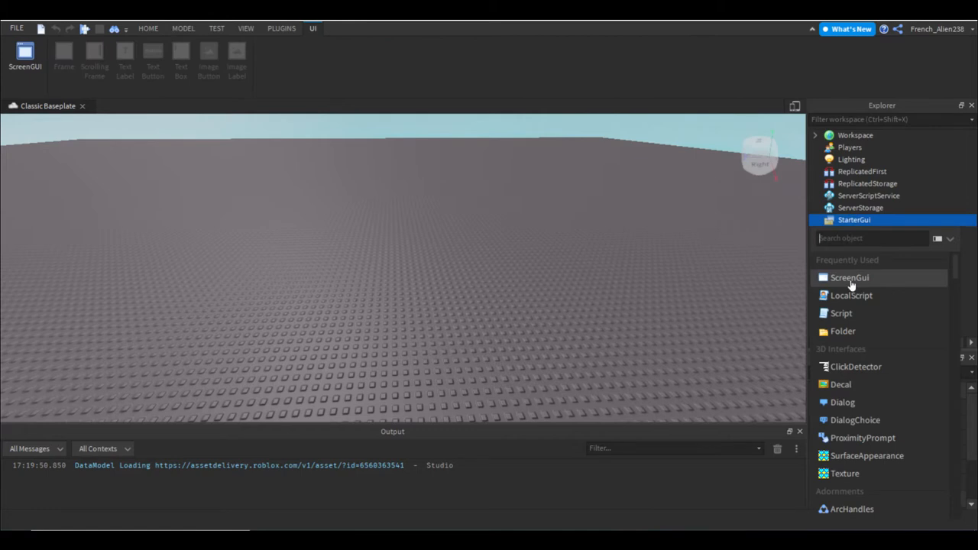
mouse_move(850, 278)
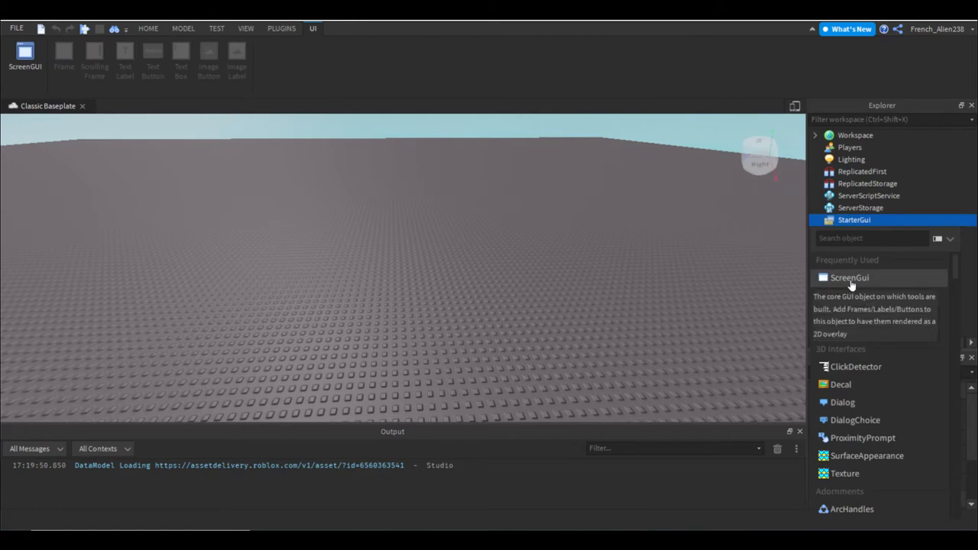
left_click(850, 278)
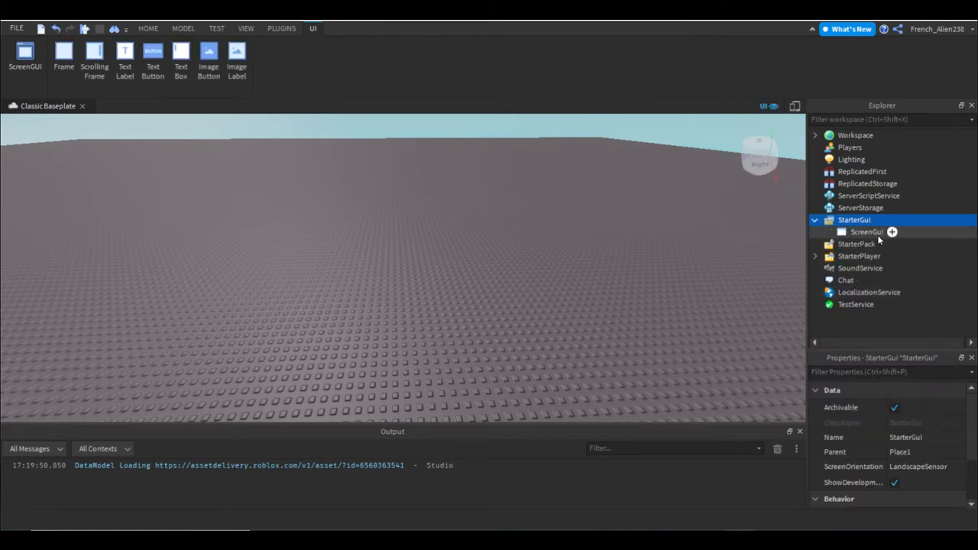
left_click(892, 232)
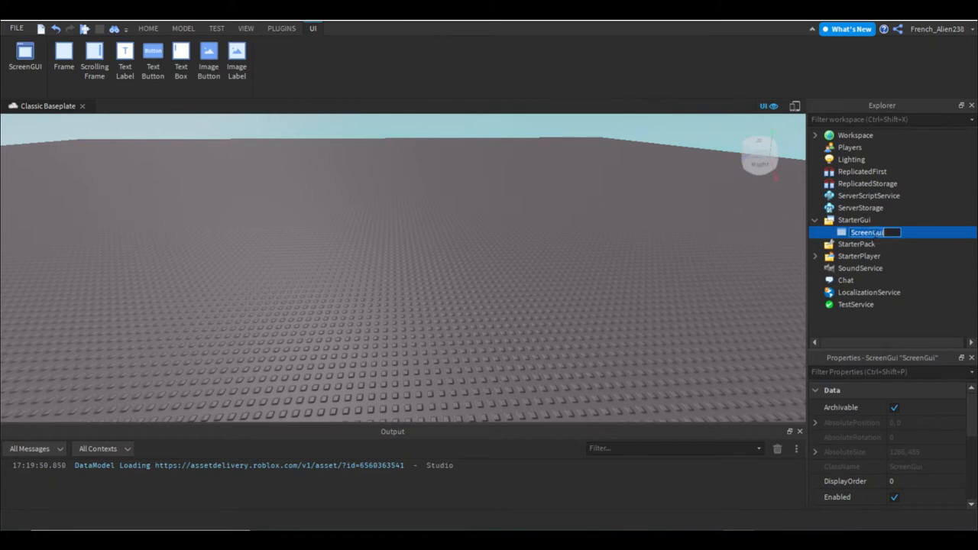
type("ButtonGUI")
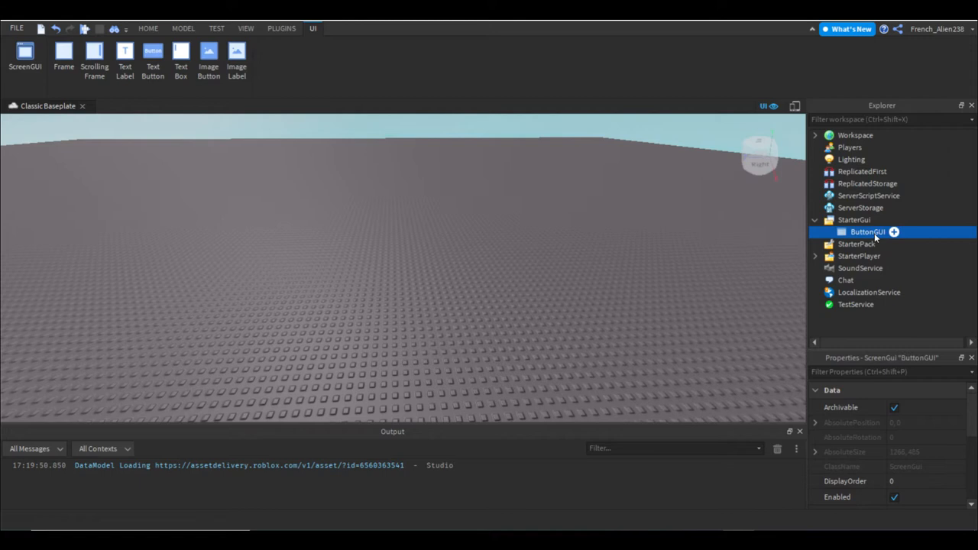
Step: Insert a TextButton into ButtonGUI and drag it to the top centre of the screen
left_click(892, 232)
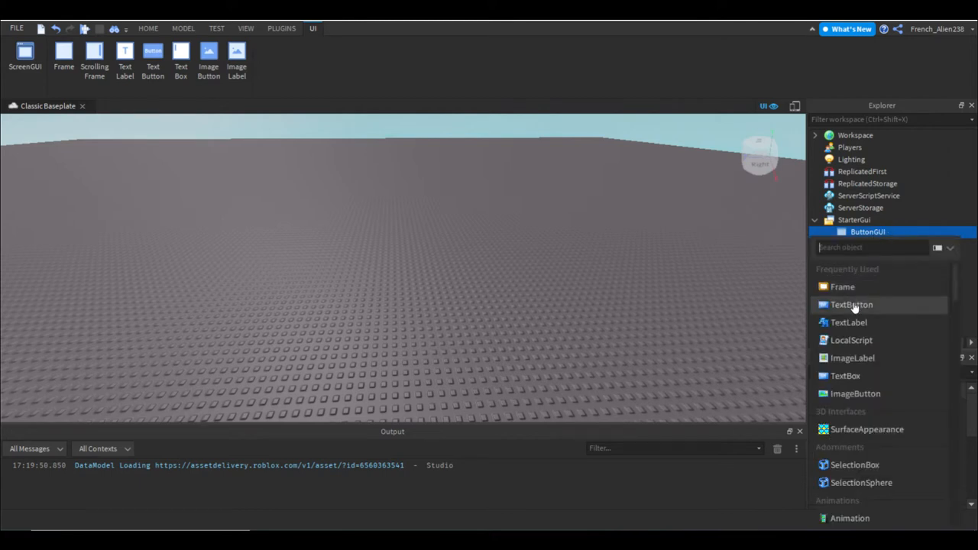
left_click(851, 304)
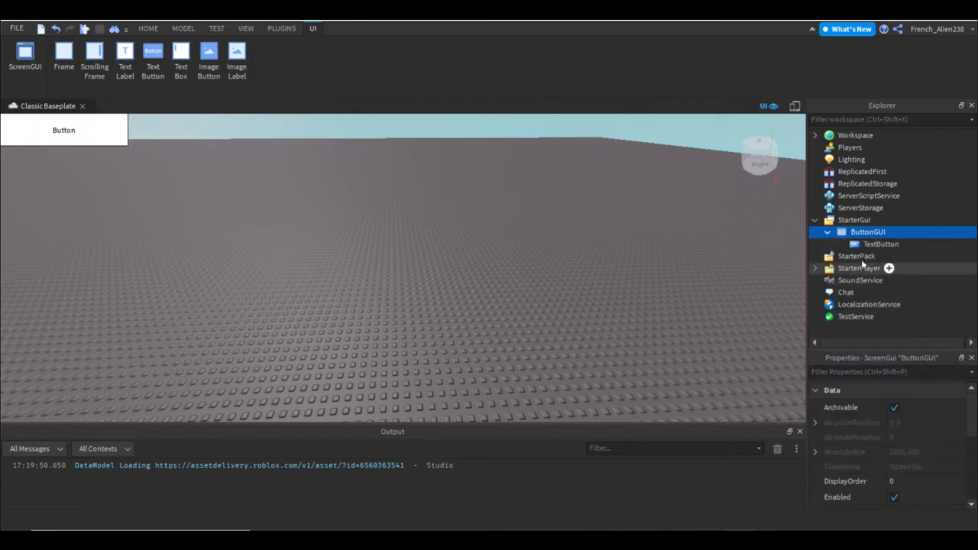
left_click(880, 244)
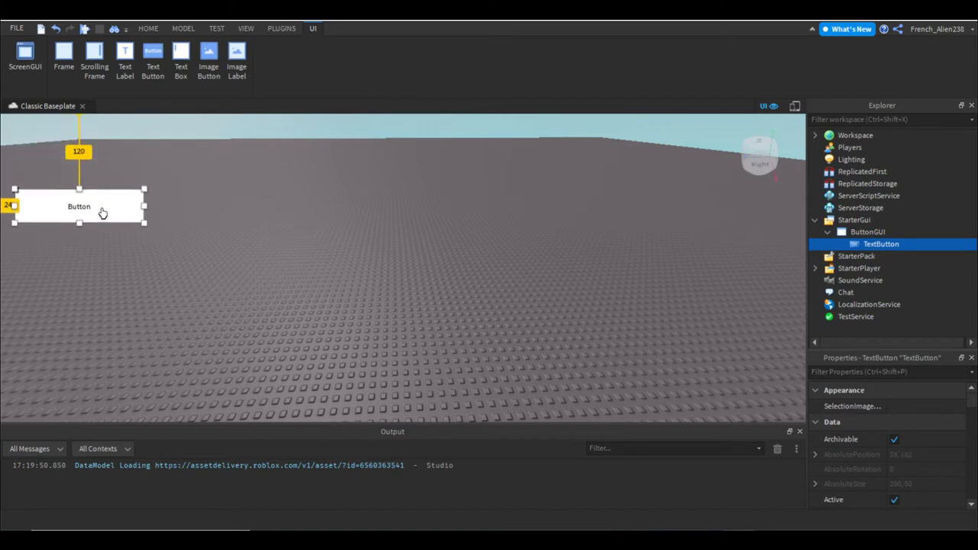
left_click_drag(80, 206, 257, 216)
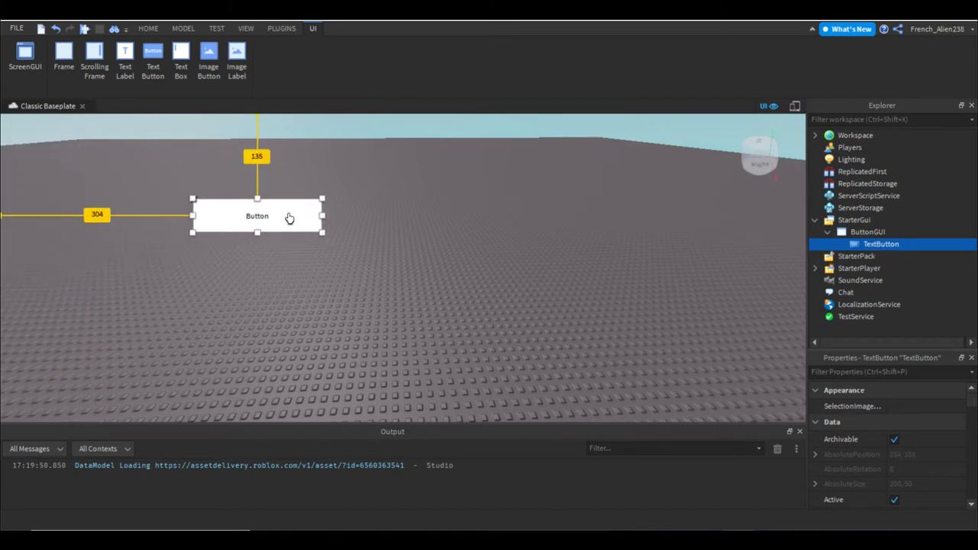
left_click_drag(257, 215, 398, 151)
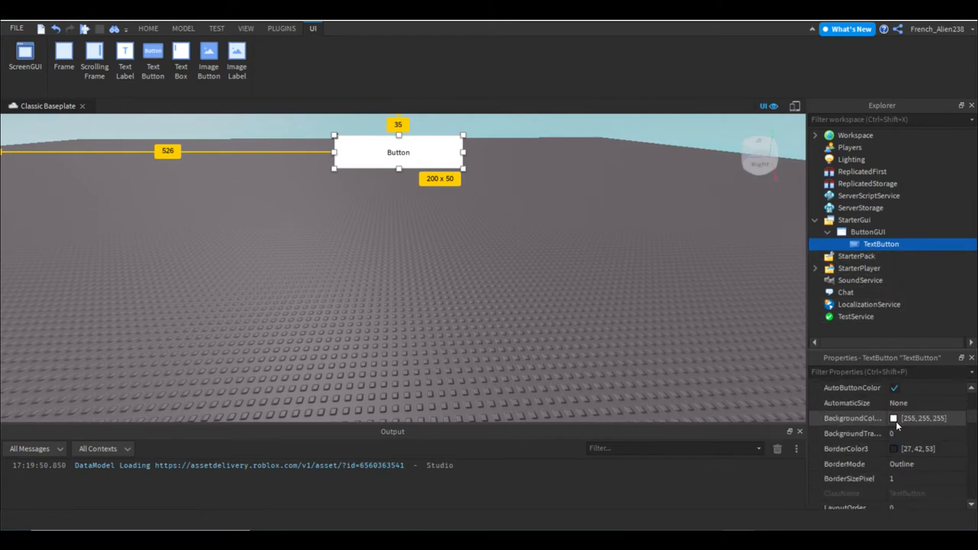
Step: Set the TextButton's BackgroundColor3 to pure red (255,0,0)
left_click(917, 434)
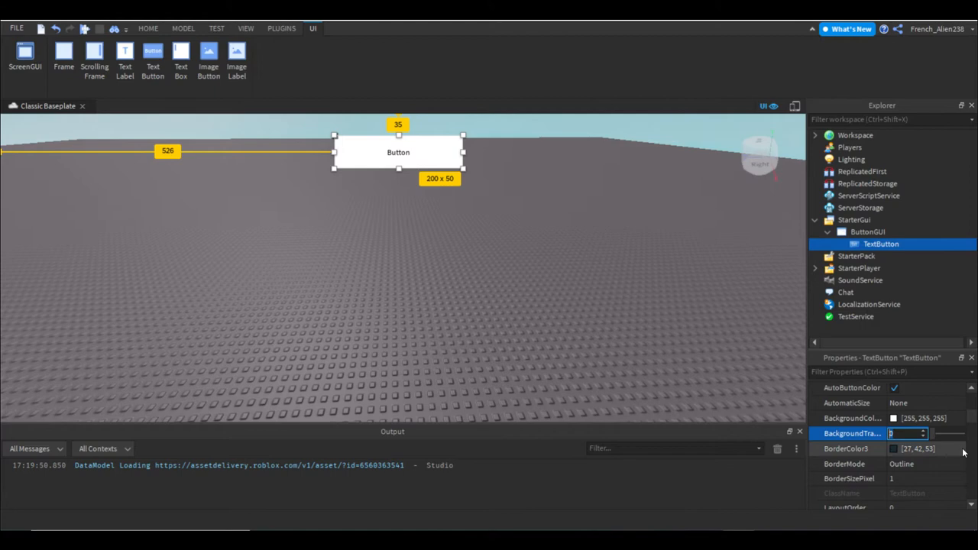
left_click(894, 419)
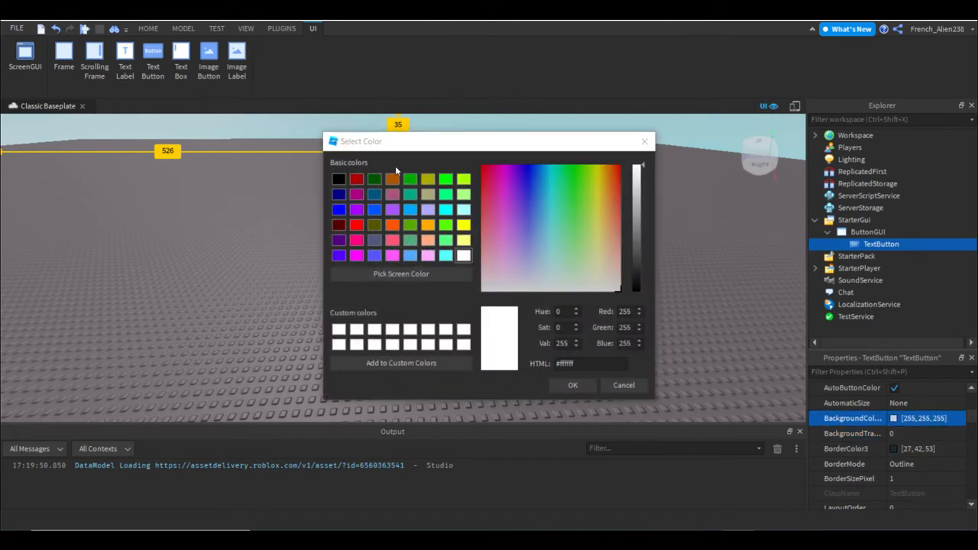
mouse_move(634, 324)
type("0")
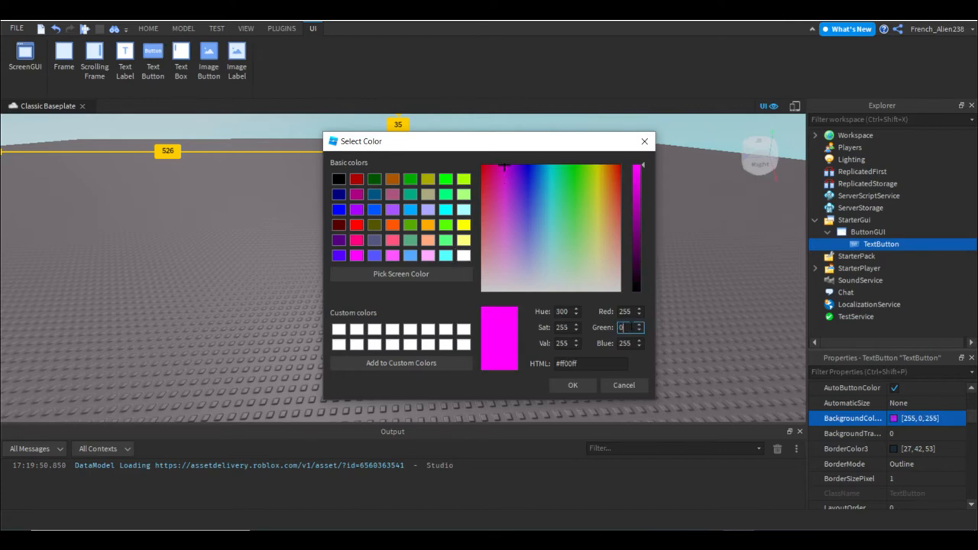
left_click(571, 385)
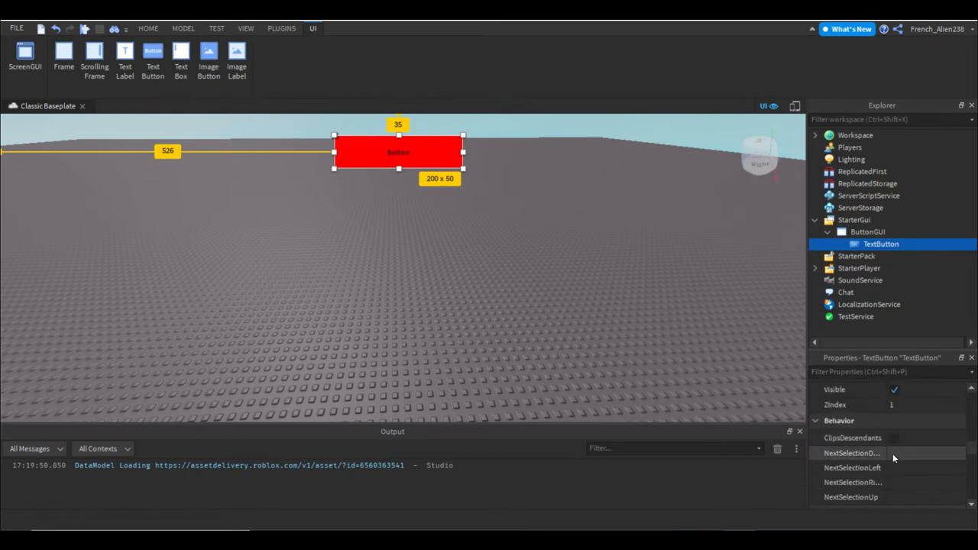
Step: Enable TextScaled and set the button's Text to 'Press Me'
scroll("down", 3)
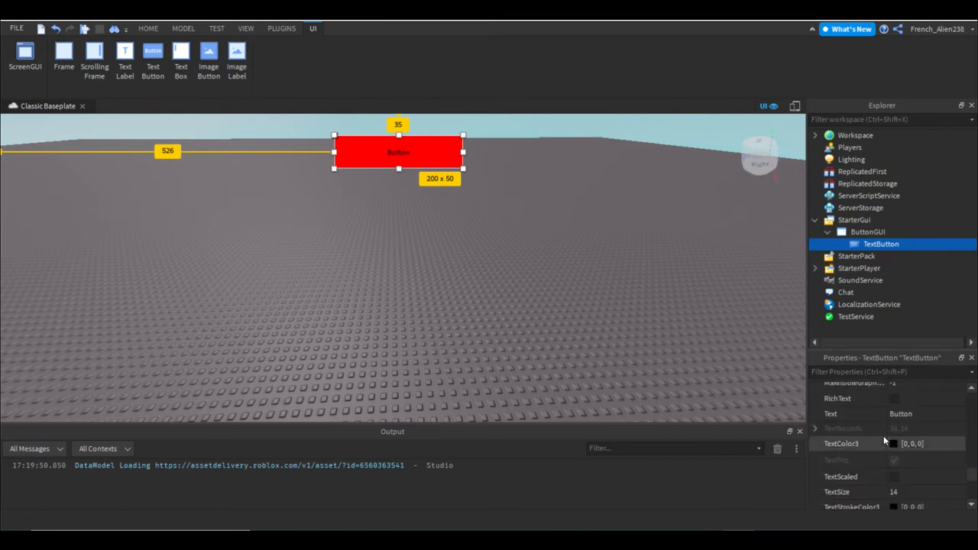
left_click(894, 476)
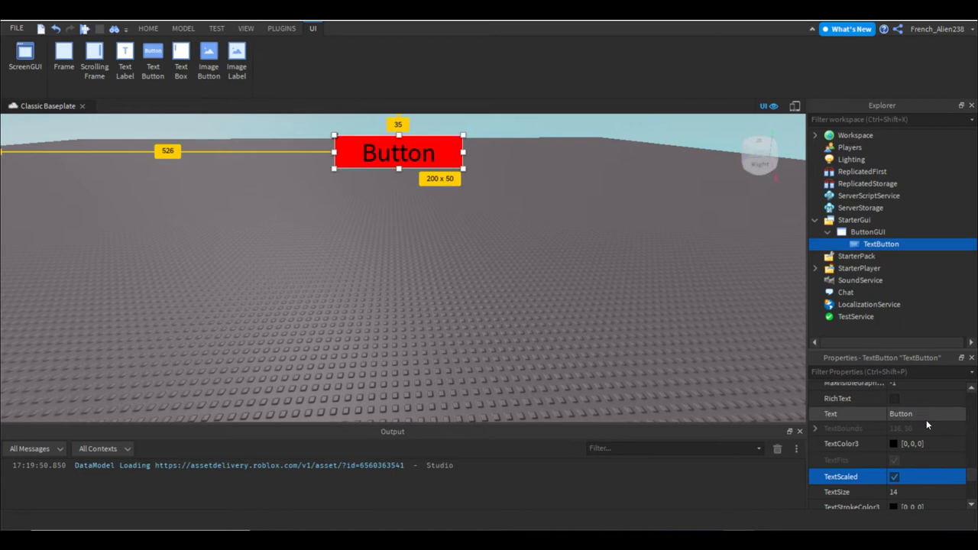
left_click(924, 413)
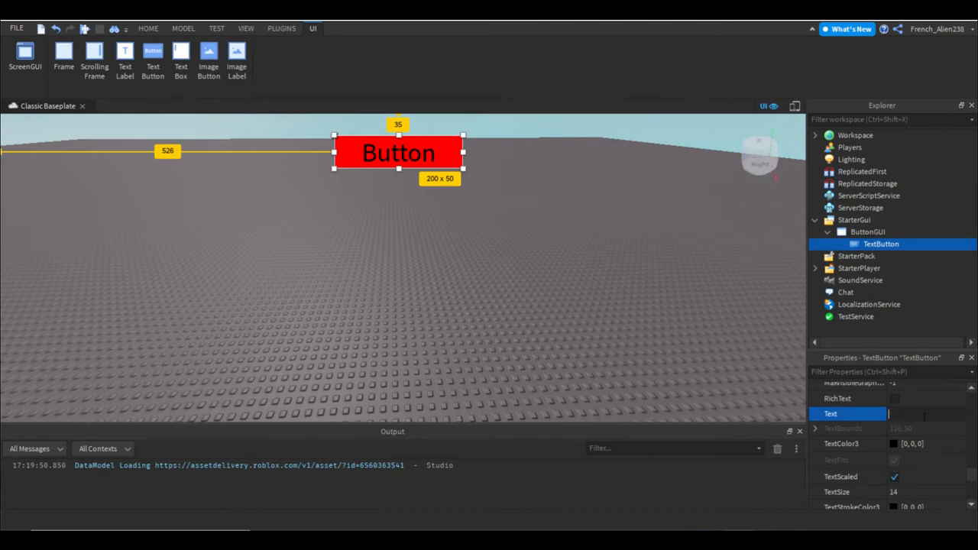
type("Press Me")
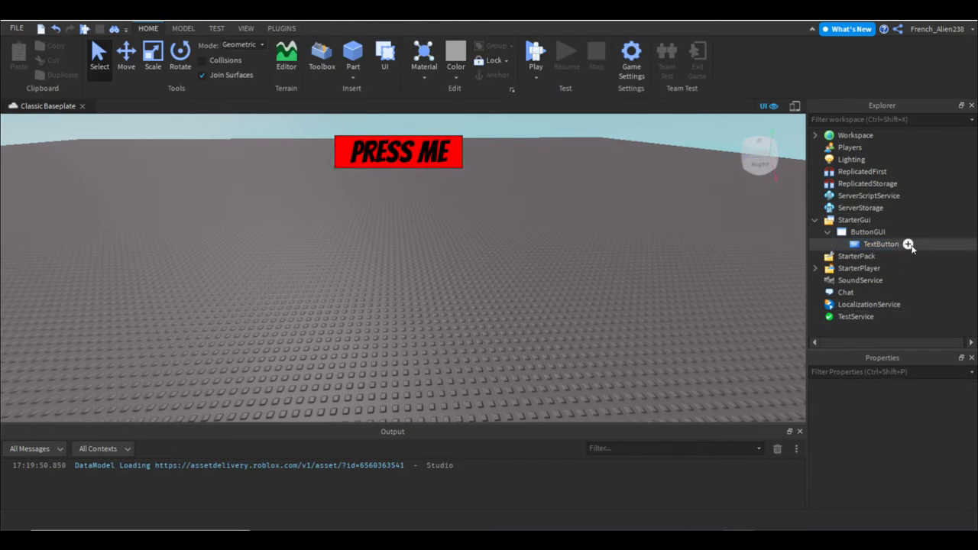
Step: Add a LocalScript under the button whose MouseButton1Click handler prints 'I have been pressed'
left_click(908, 244)
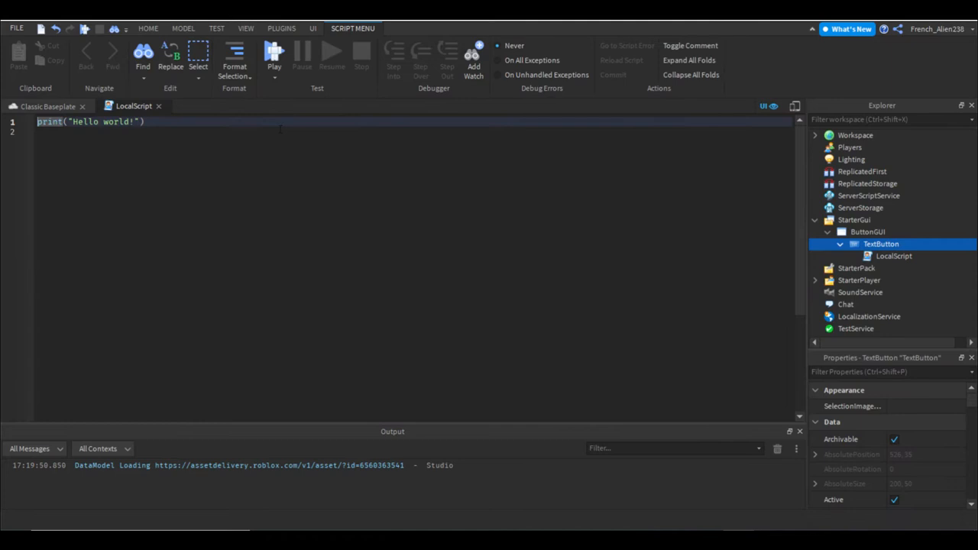
type("w")
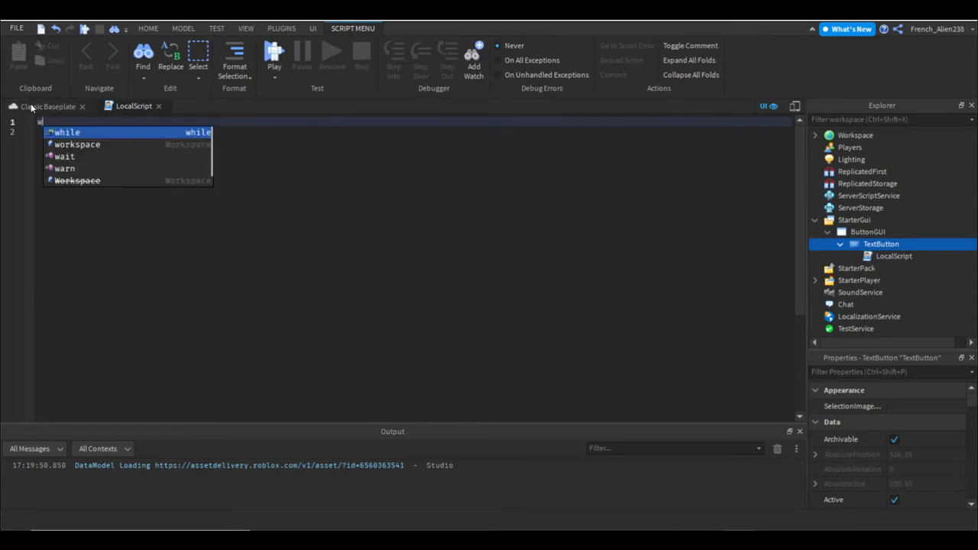
type("script.Parent")
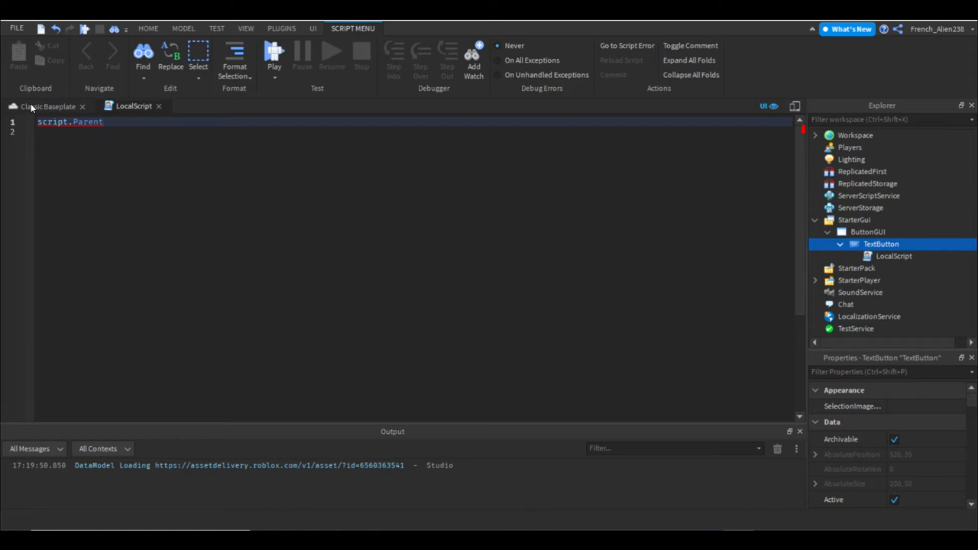
type(".")
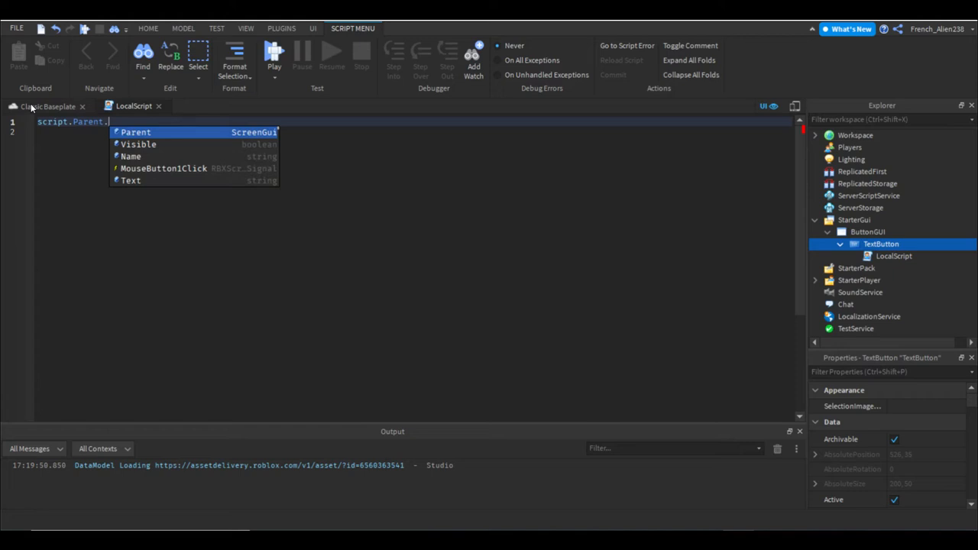
type("MouseButton1Click:c")
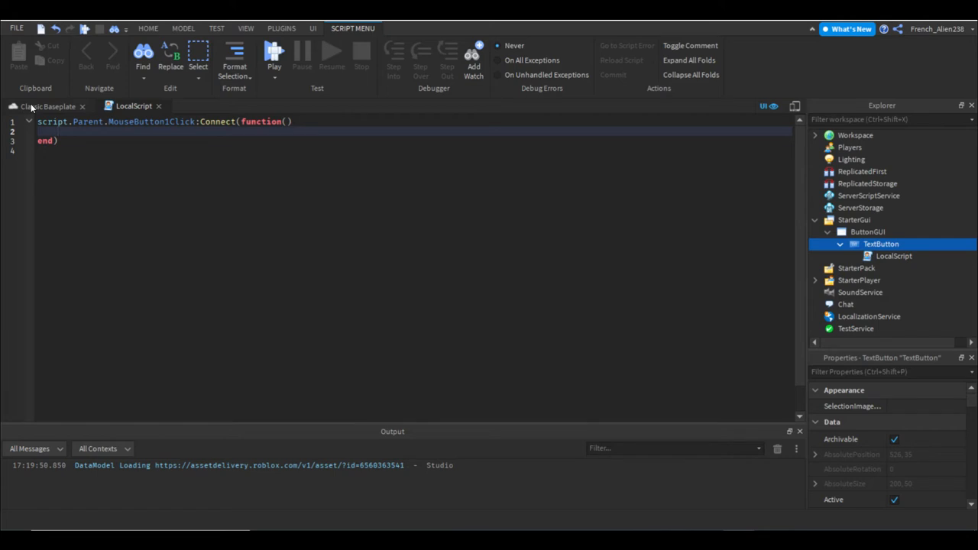
type("print(\"\")")
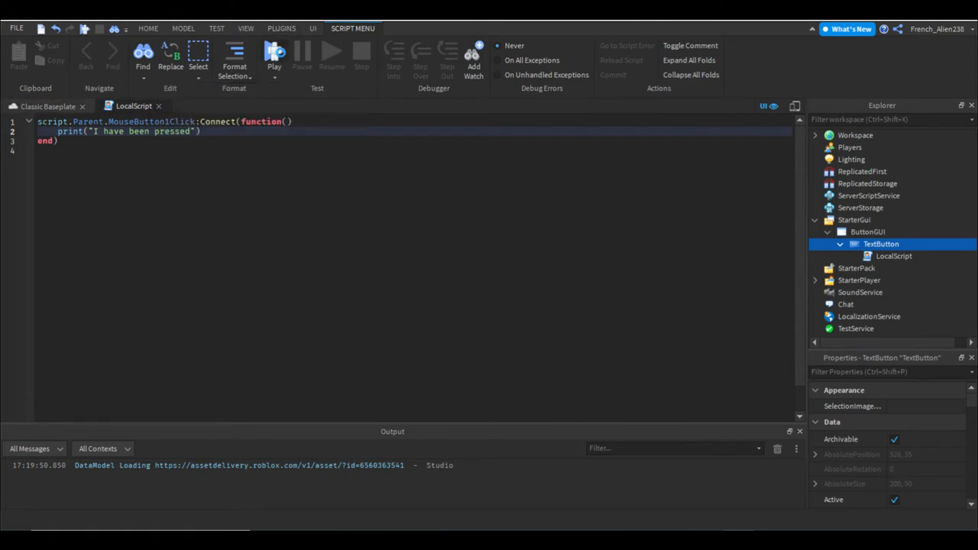
Step: Launch a playtest of the game
left_click(274, 54)
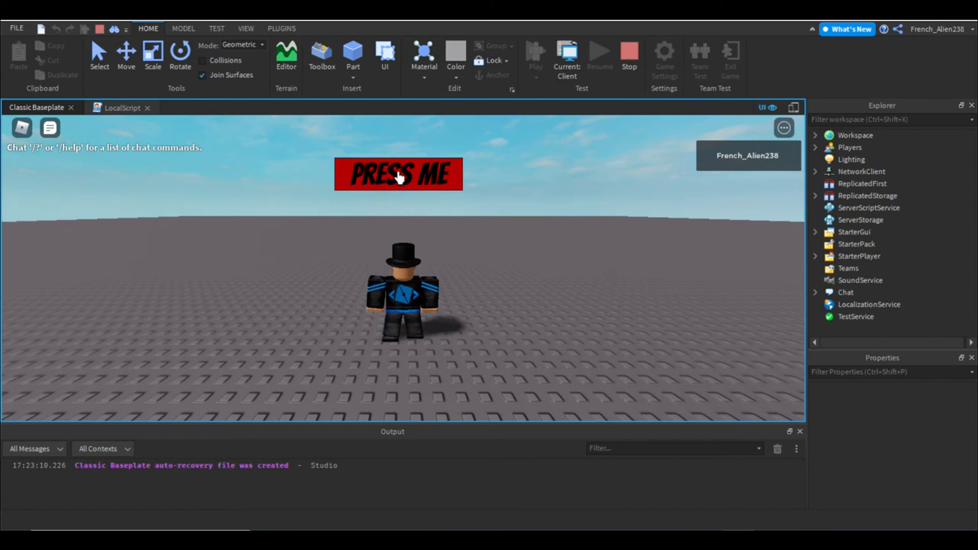
Step: Click PRESS ME repeatedly to log the pressed message, then stop the playtest
left_click(397, 174)
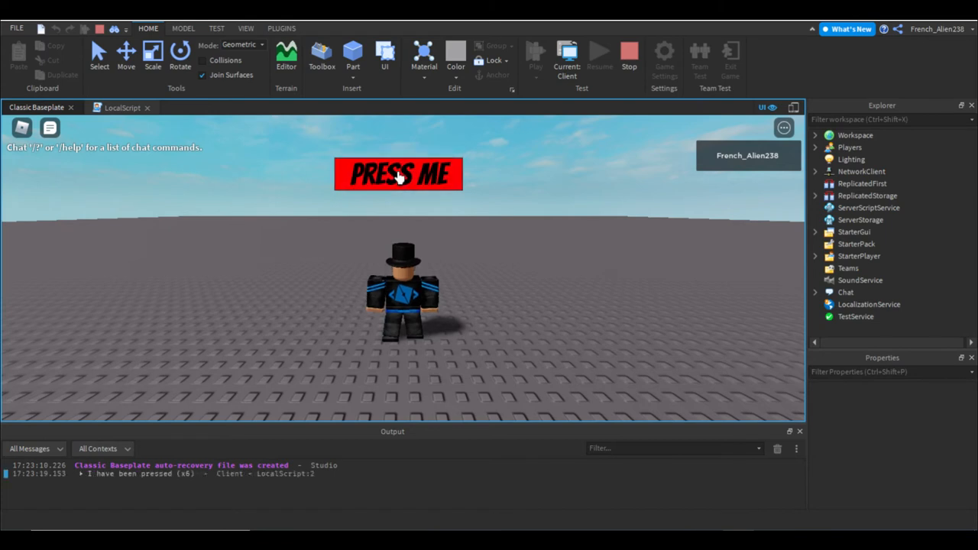
left_click(397, 174)
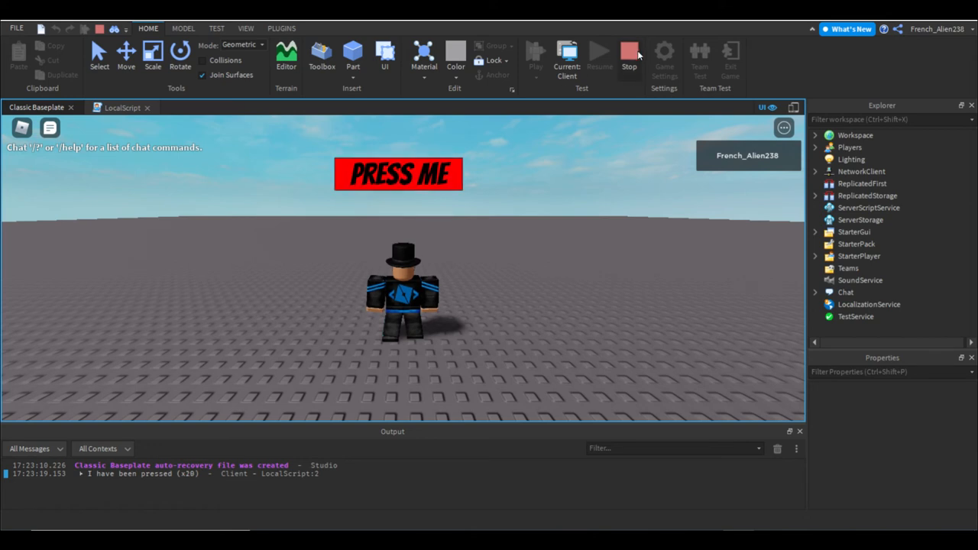
left_click(630, 53)
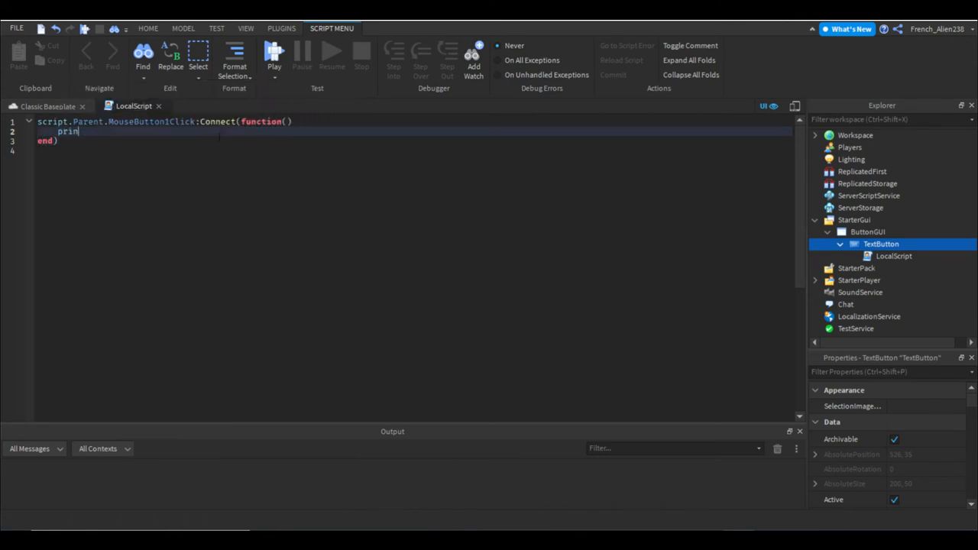
Step: Replace the print line with local newPart = Instance.new("Part") at the top of the script
key("backspace")
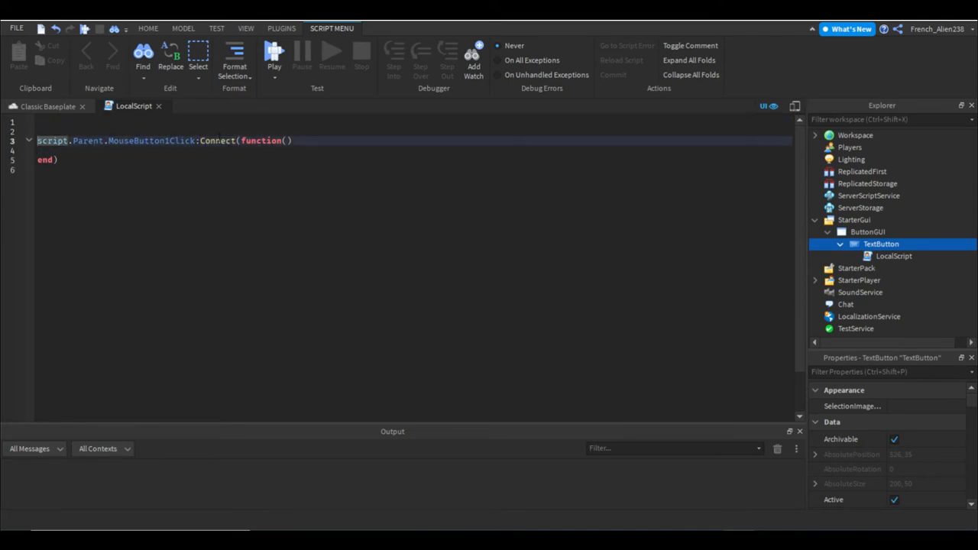
type("local")
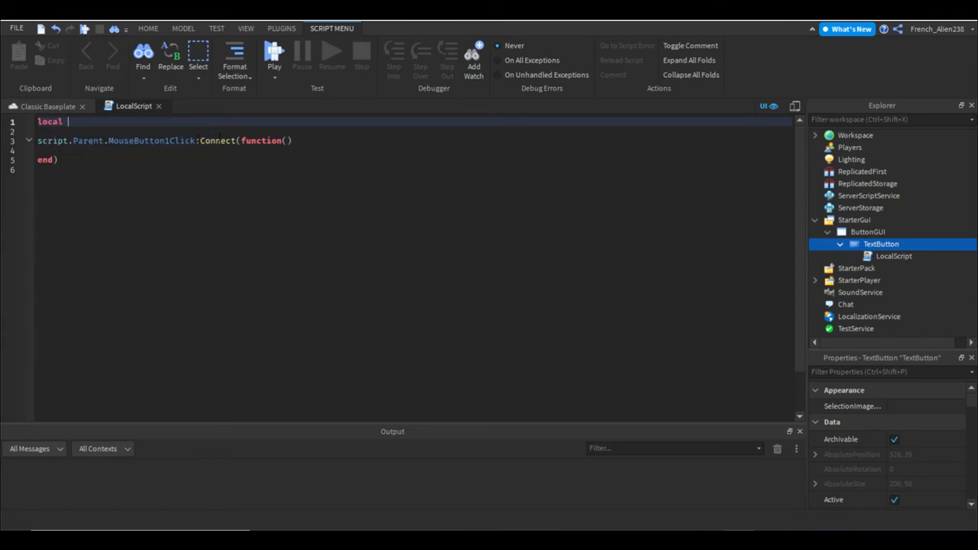
type("newPar")
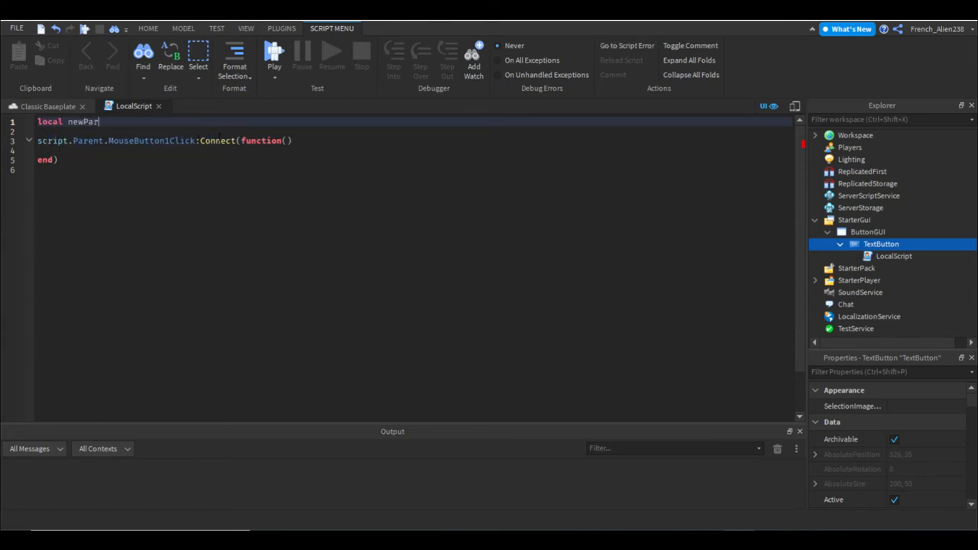
type("= i")
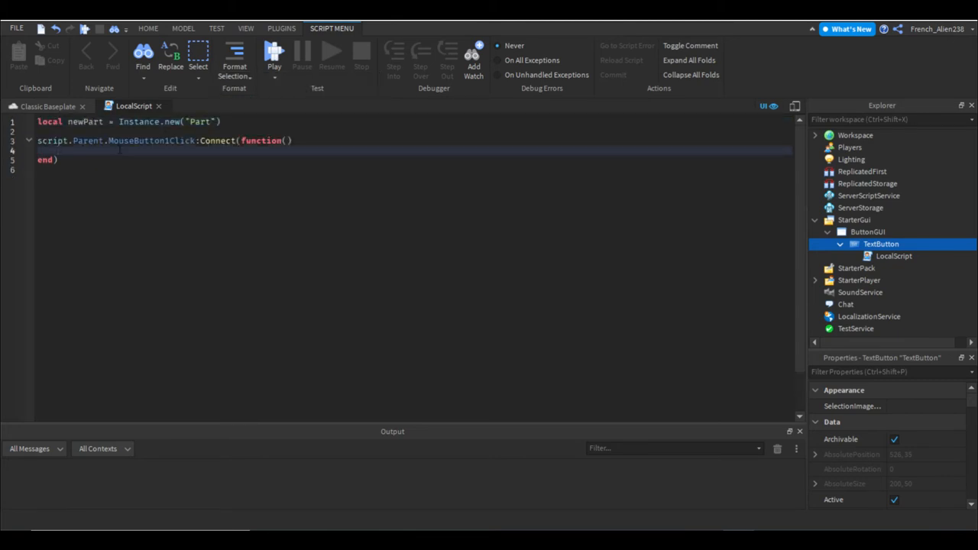
Step: In the handler, parent newPart to workspace and set BrickColor.new("Brown")
type("newPart.Parent")
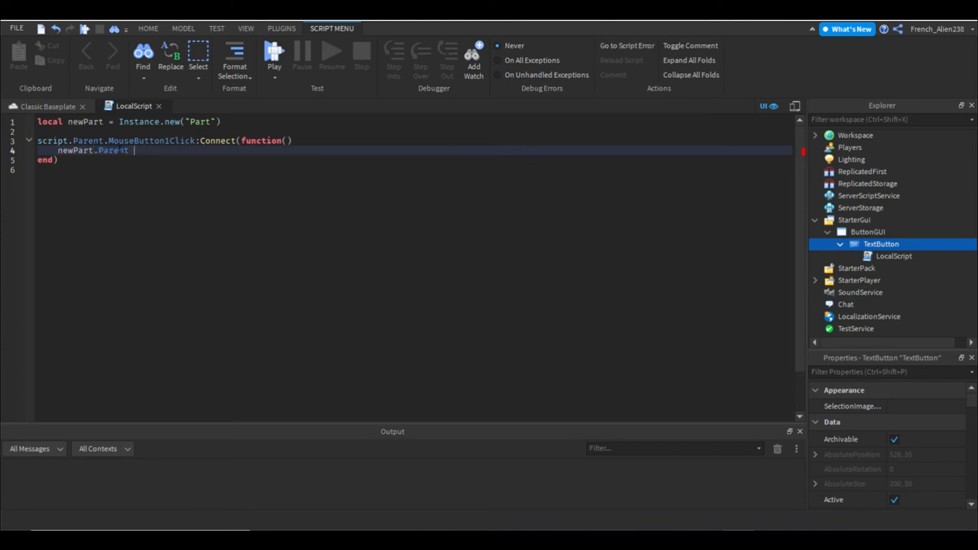
type("= workspace")
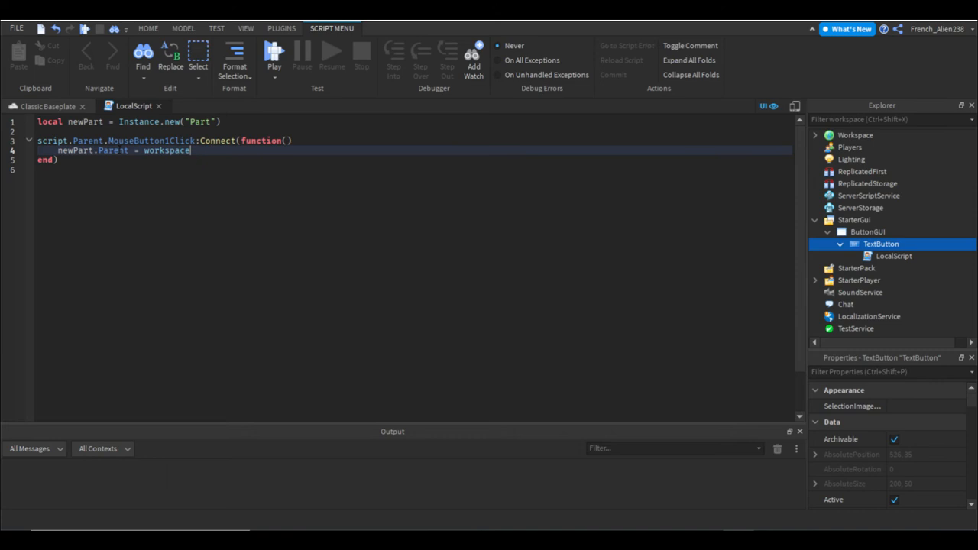
type("newPart")
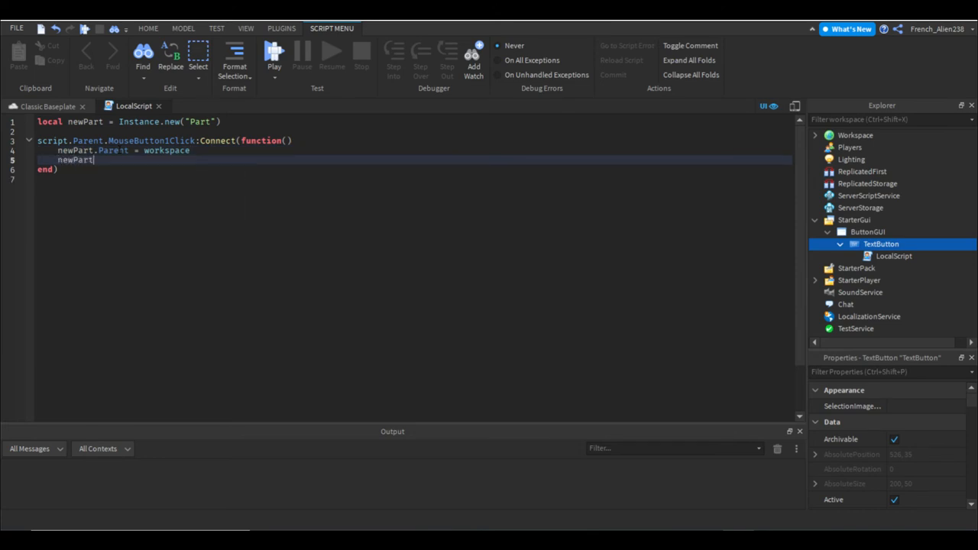
type(".BrickColor =")
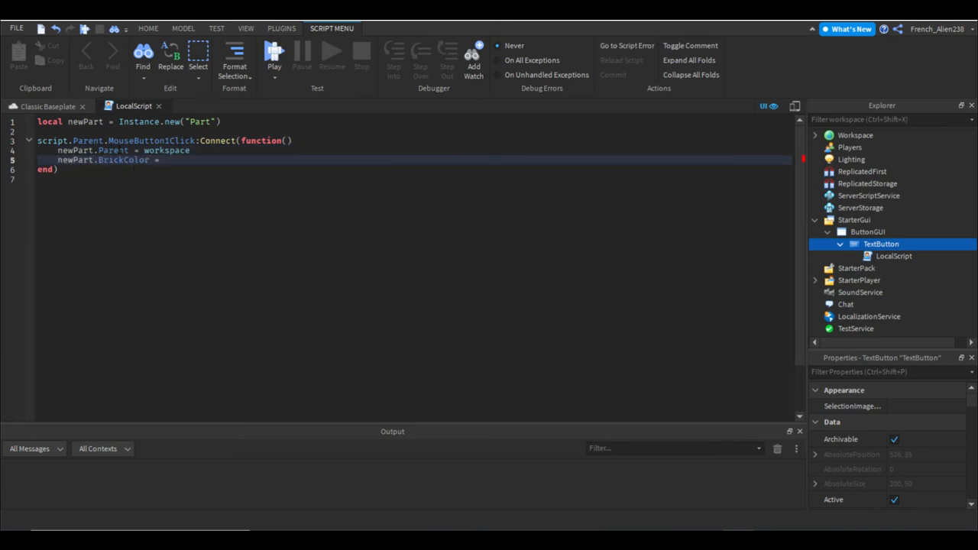
type("BrickColor.new(\"Brown")
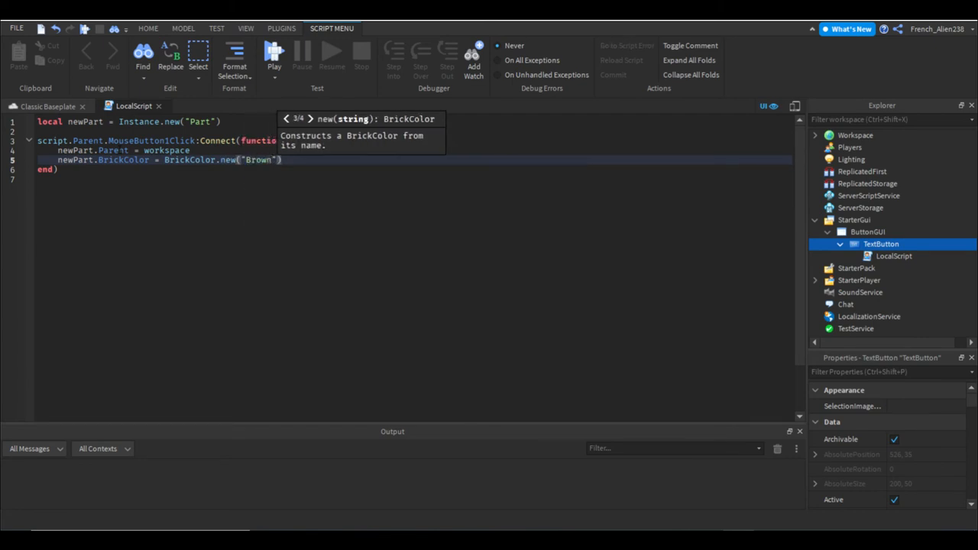
Step: Set newPart's Material via Enum.Material, then begin a playtest
type("newPart.Material =")
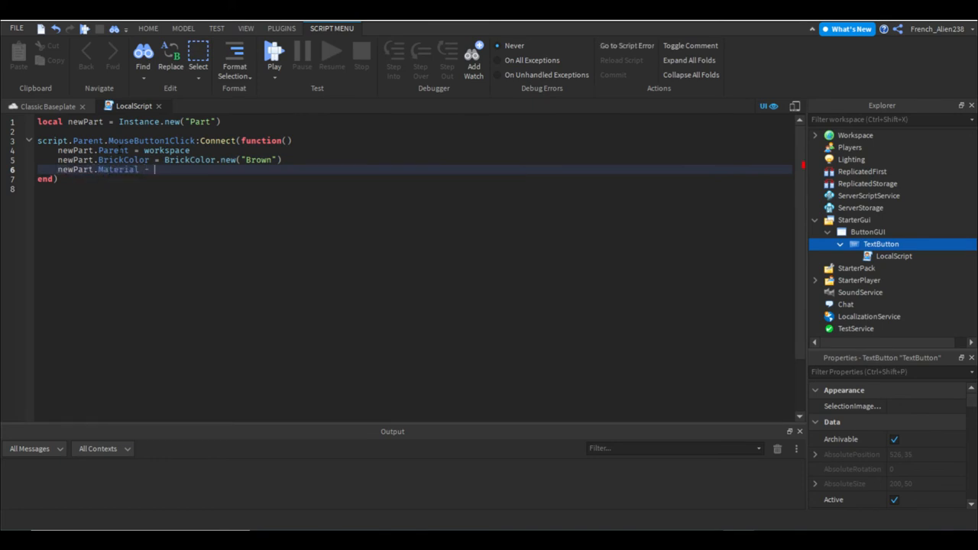
type("en")
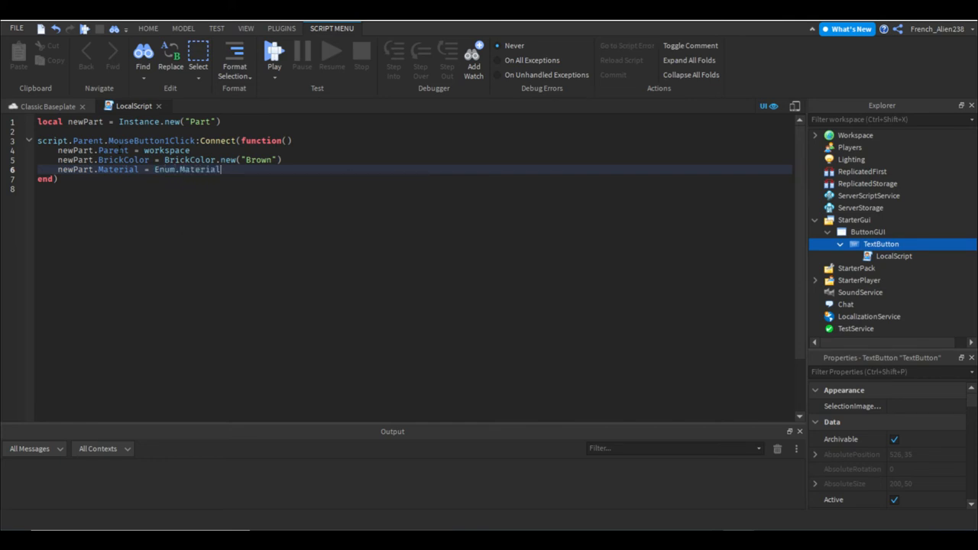
type(".")
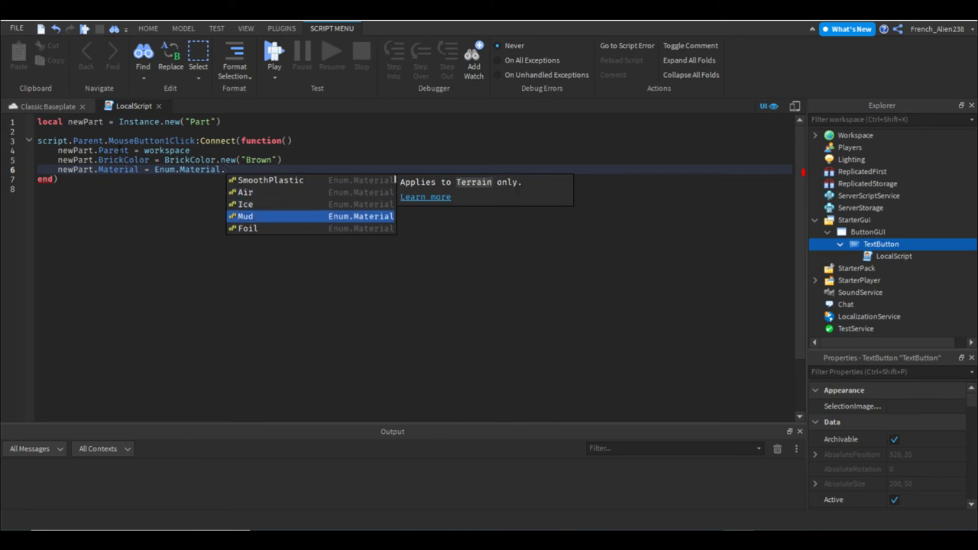
scroll("down", 3)
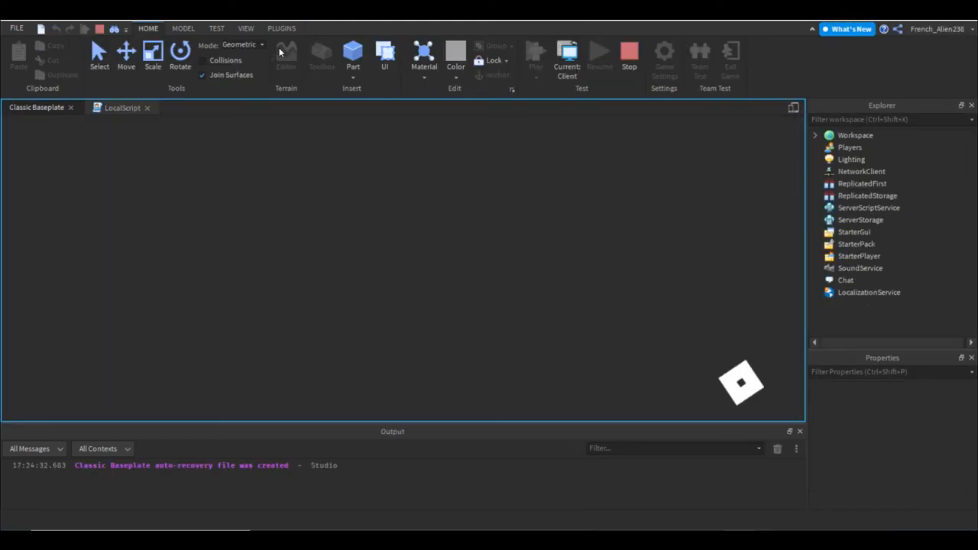
Step: Press PRESS ME in the running game to spawn the brown neon part
left_click(535, 53)
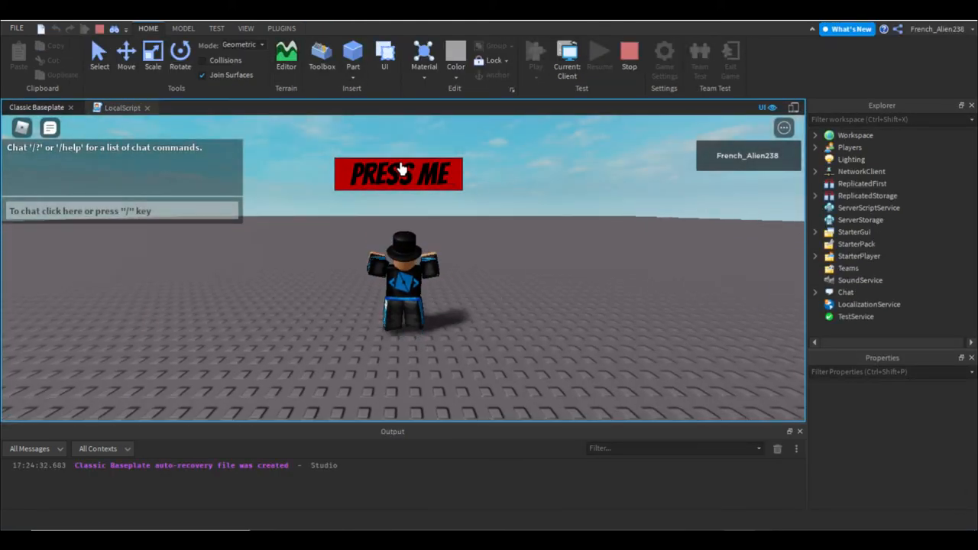
left_click(398, 174)
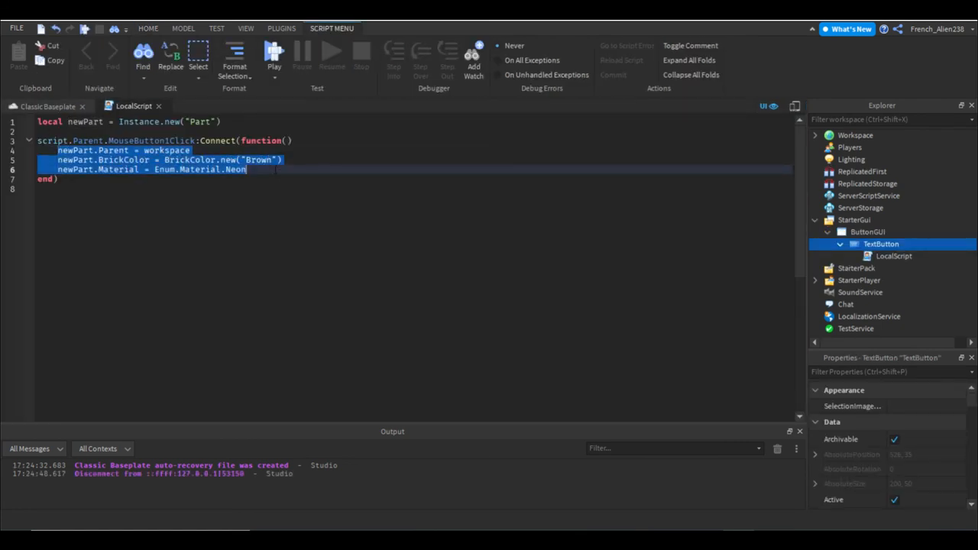
Step: Delete the newPart lines and retype print("I have been pressed") in the handler
key("Delete")
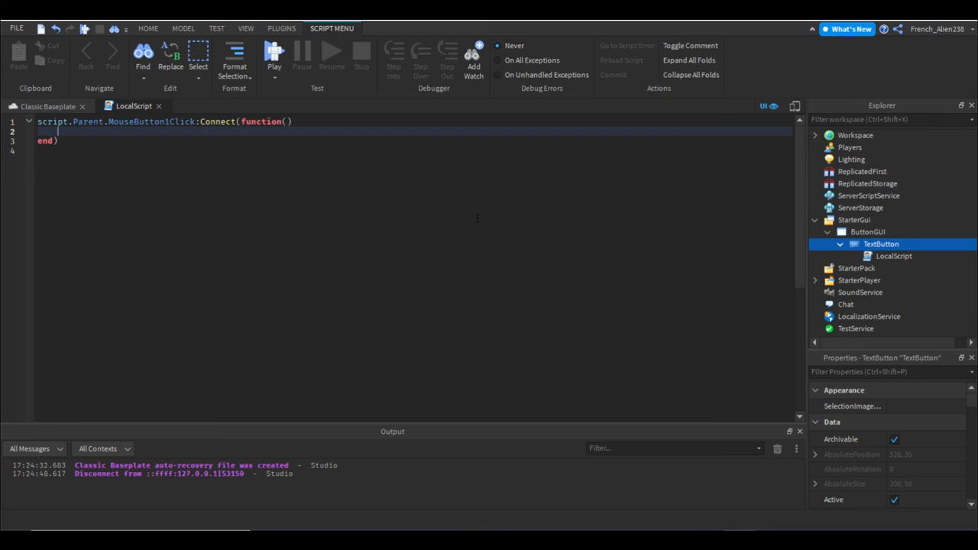
type("print(")
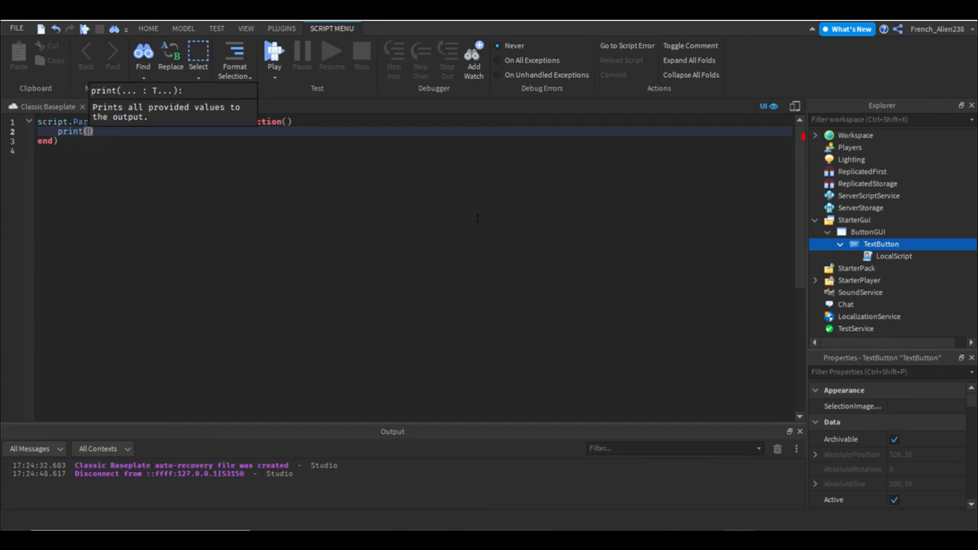
type("\"I have been")
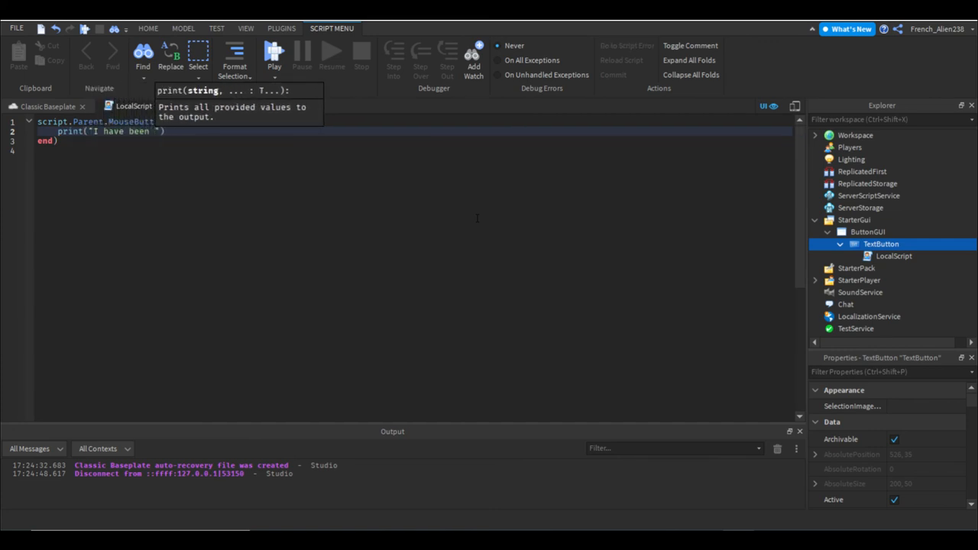
type("pre")
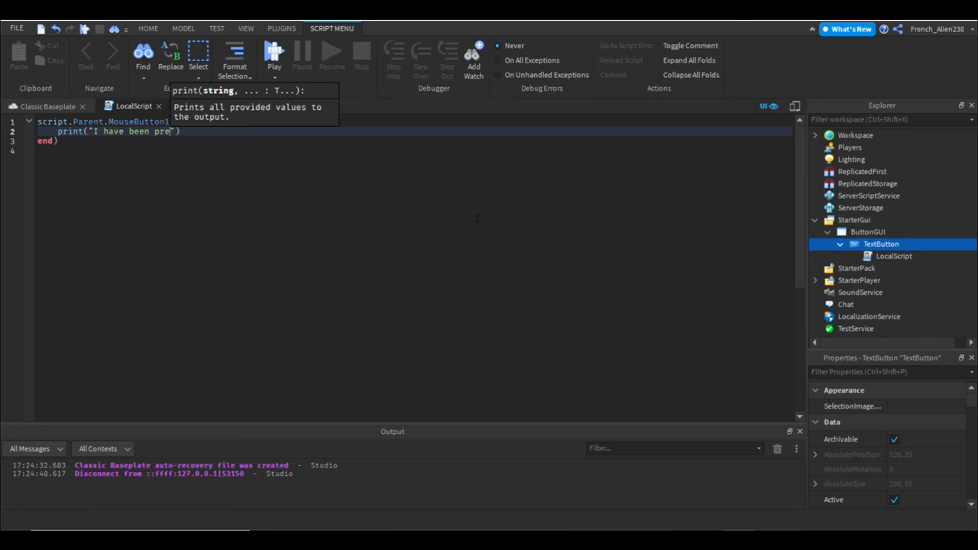